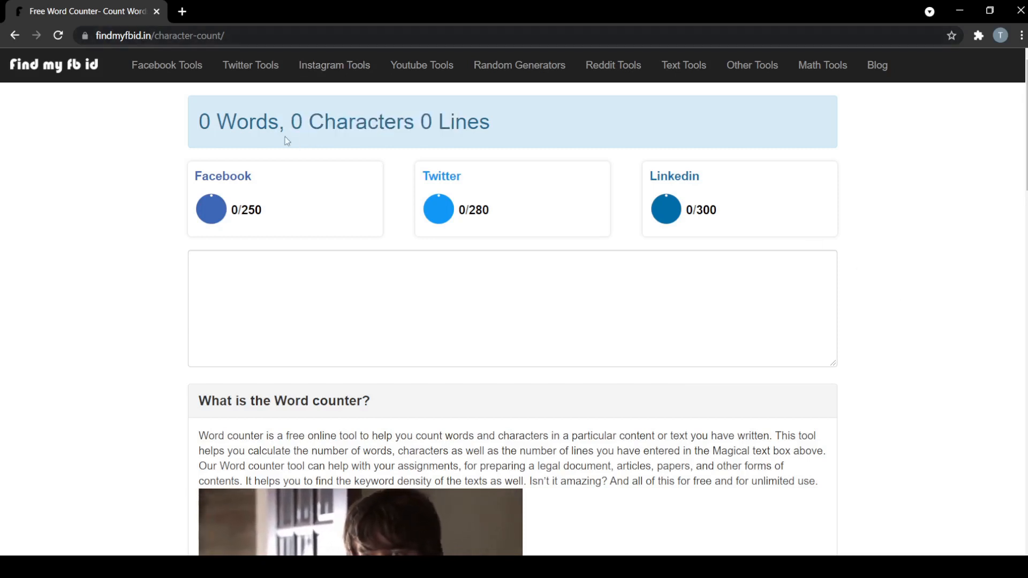
Step: Enter "Type your content here..." so the counter shows 4 words, 25 characters, 1 line
double_click(238, 122)
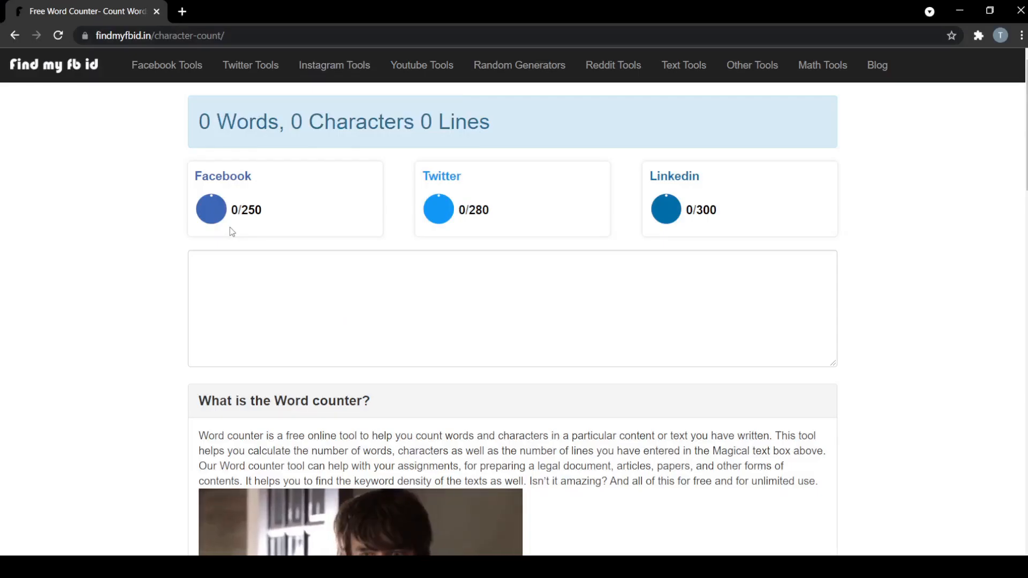
mouse_move(255, 174)
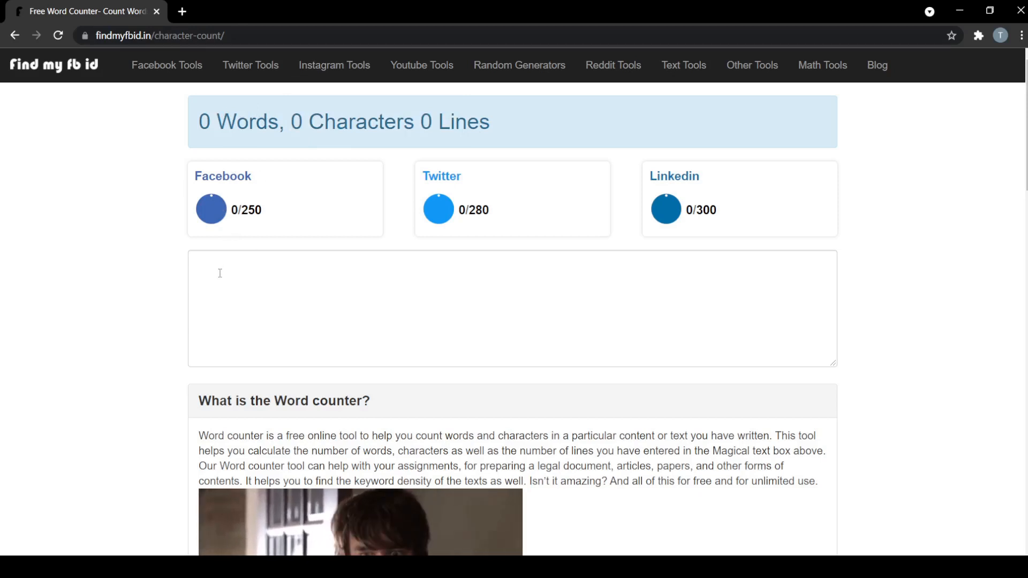
type("T")
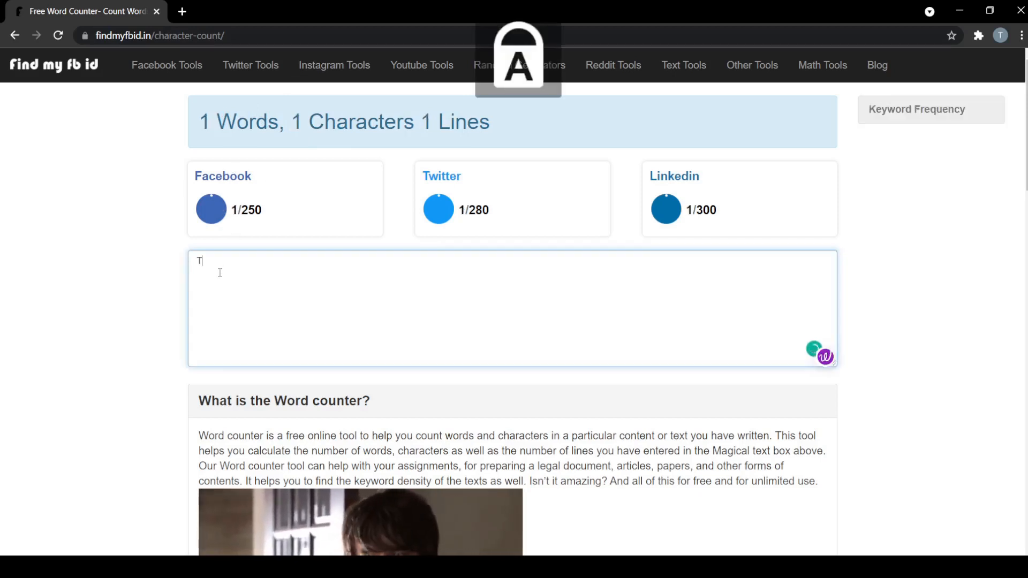
type("ype your")
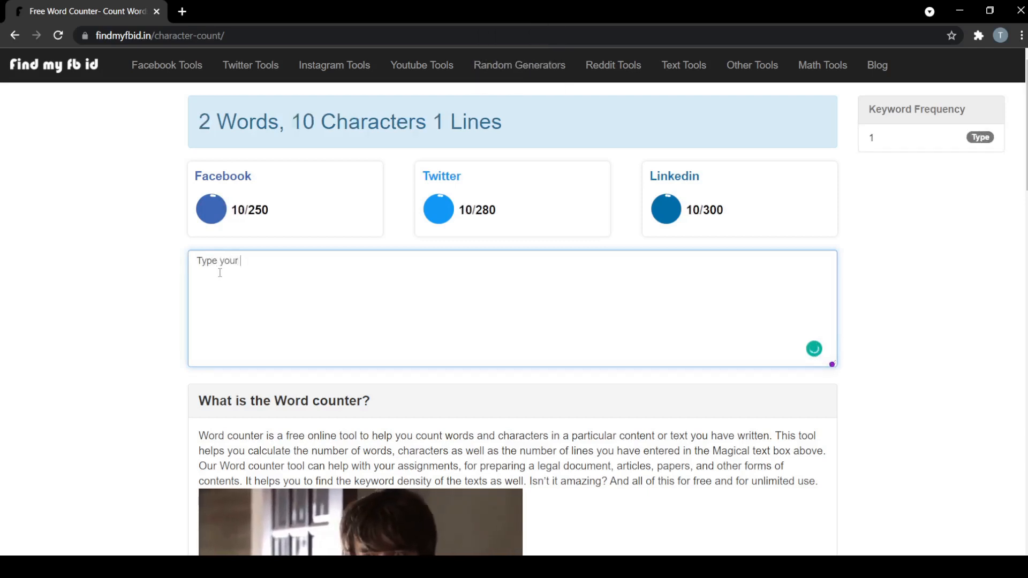
type("content her")
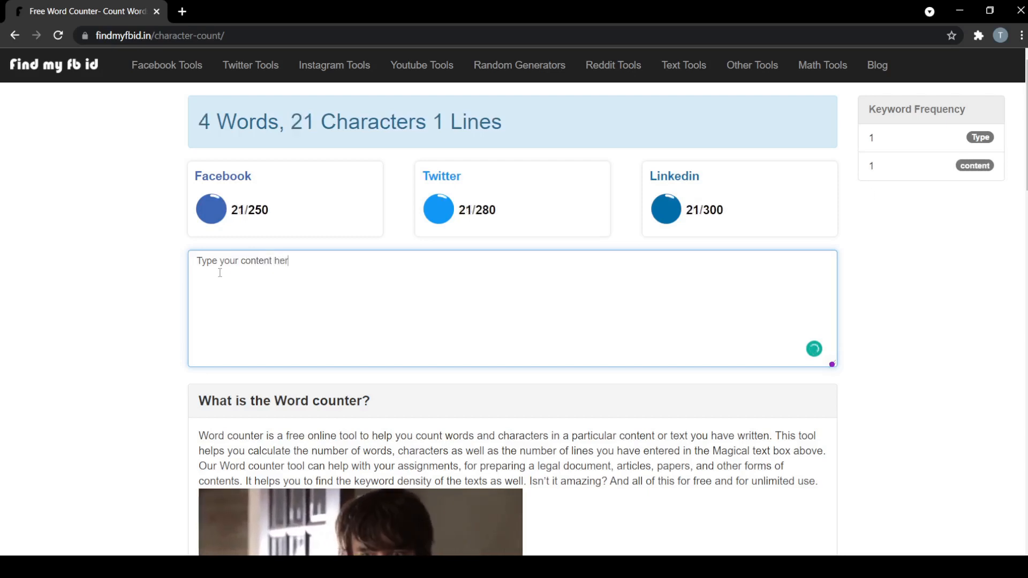
type("e...")
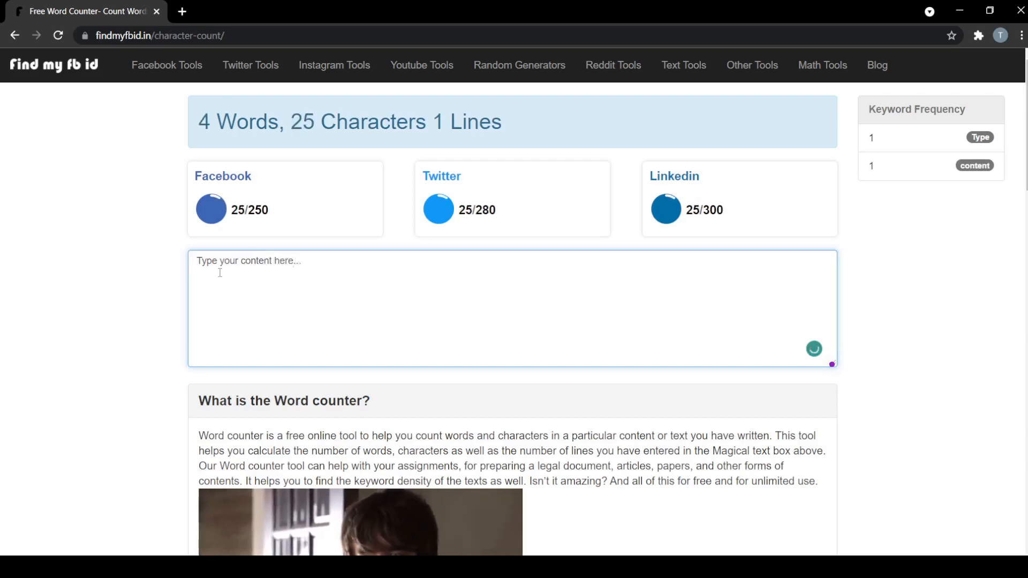
mouse_move(396, 317)
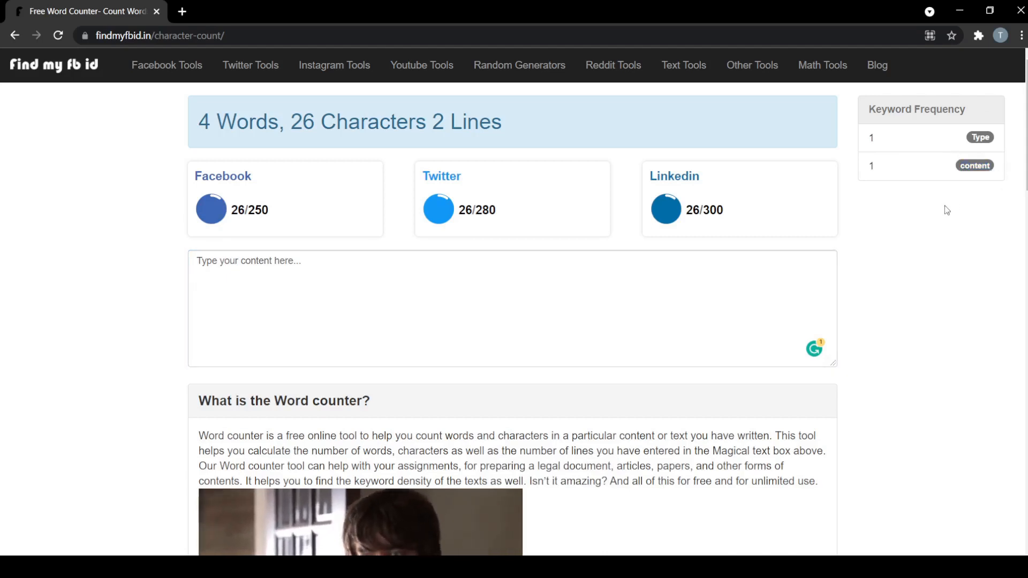
mouse_move(616, 499)
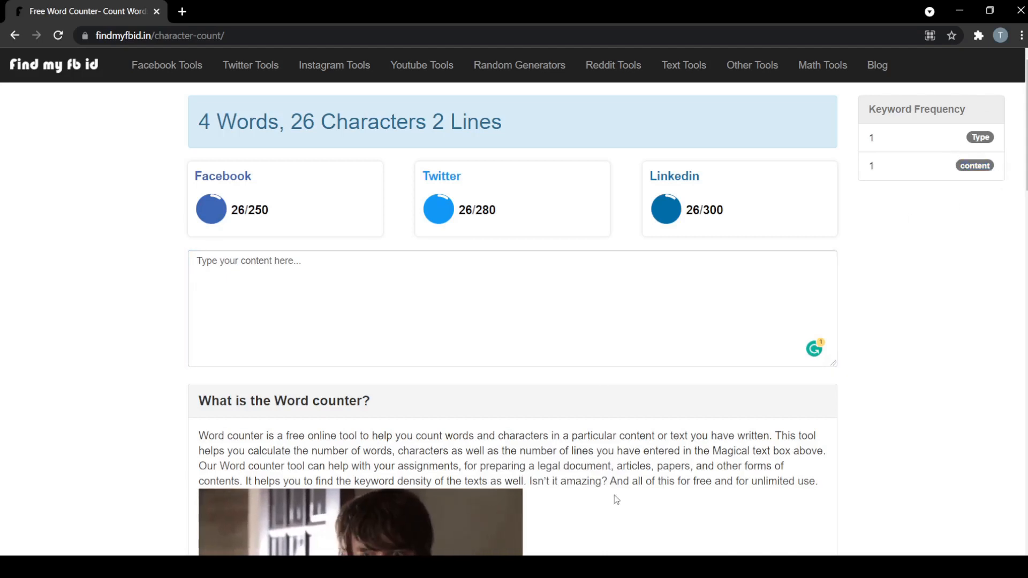